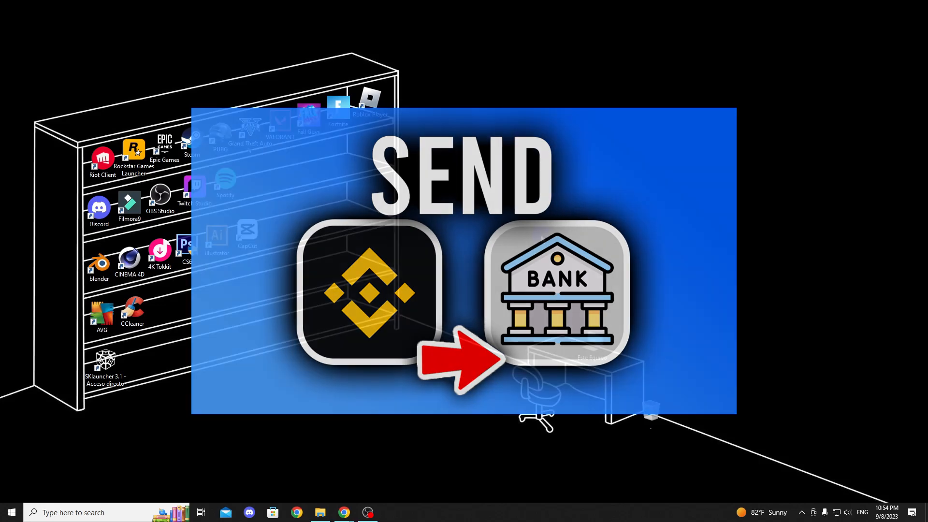
- Run a Google search for 'binance' in Chrome
{"action": "left_click", "coordinate": [343, 512]}
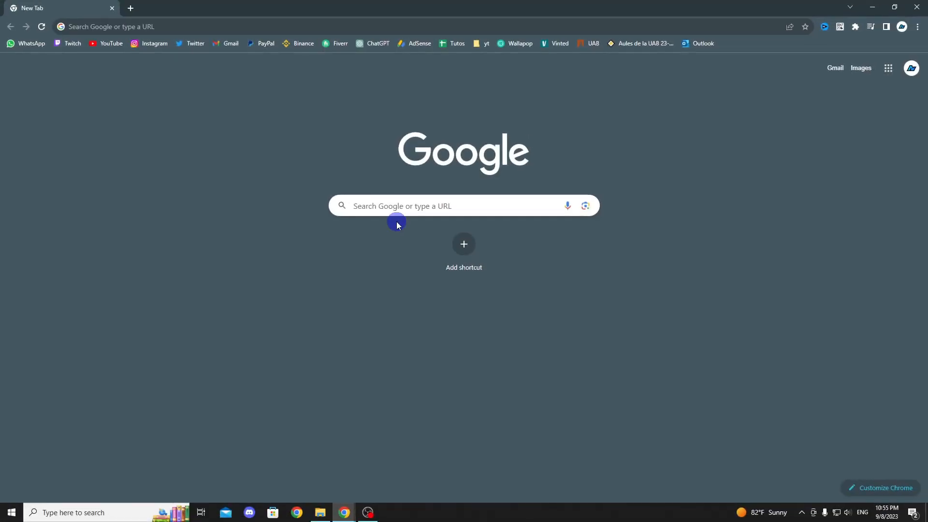
{"action": "type", "text": "b"}
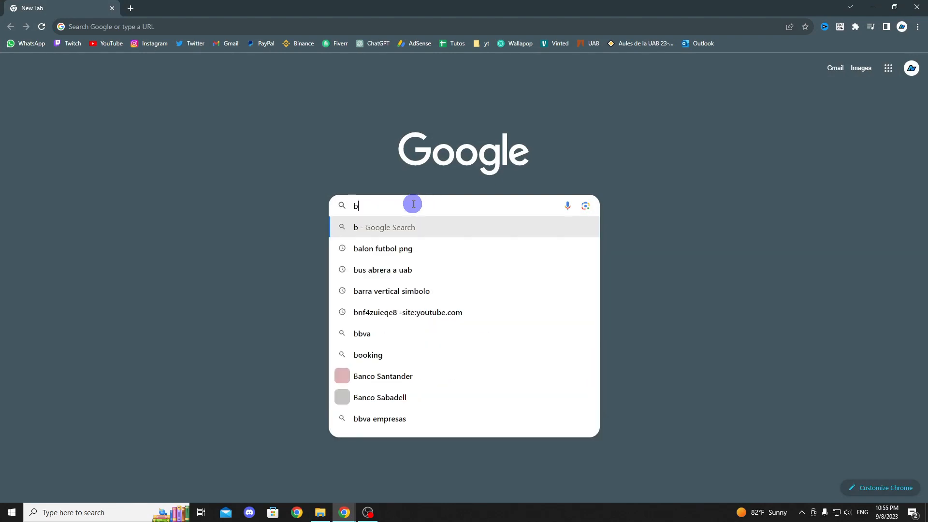
{"action": "type", "text": "inance"}
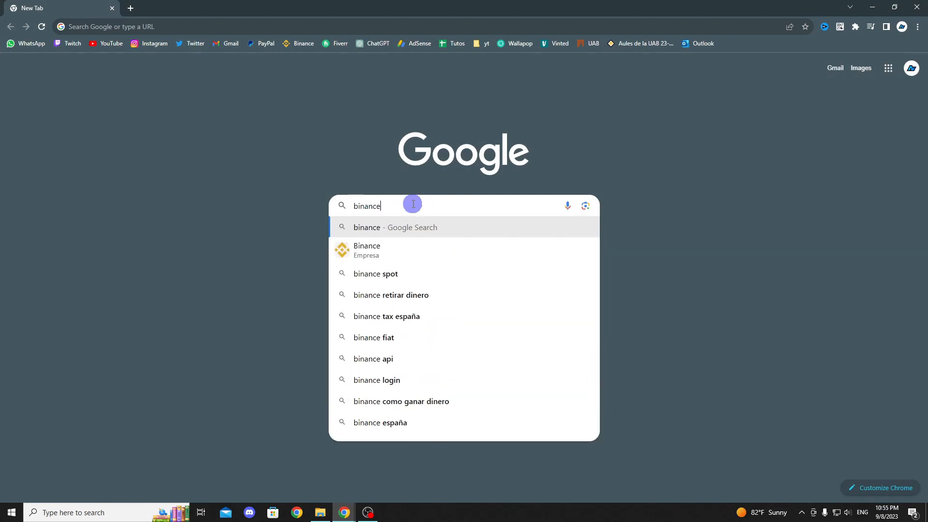
{"action": "key", "text": "Return"}
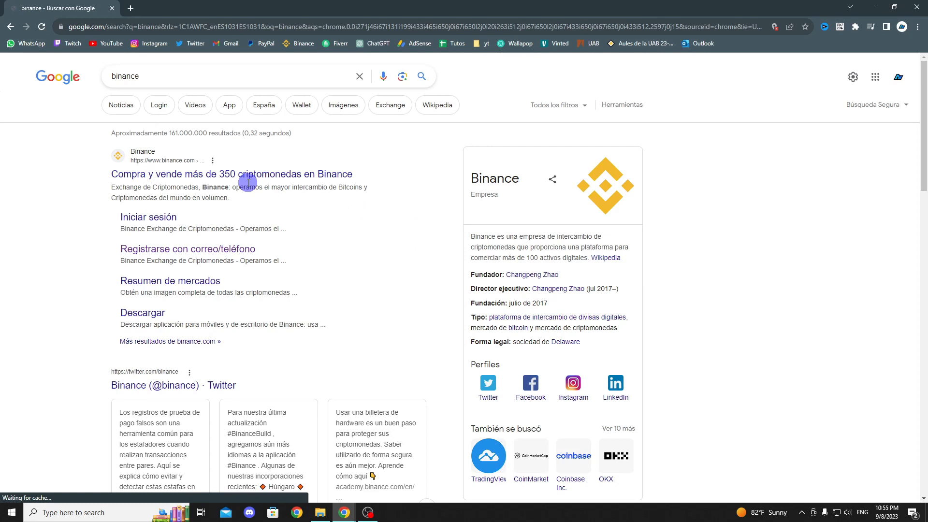
- Open the official Binance site and go to the account Dashboard from the profile menu
{"action": "left_click", "coordinate": [231, 174]}
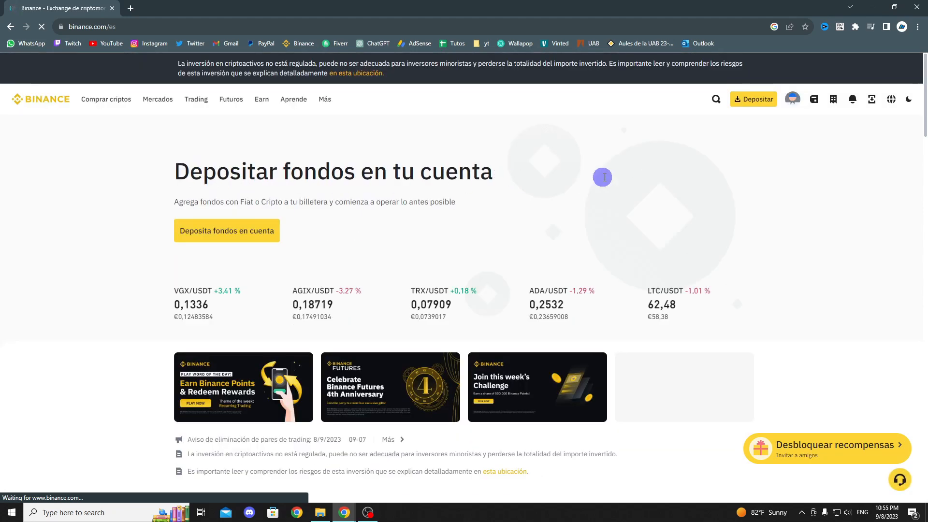
{"action": "left_click", "coordinate": [793, 67]}
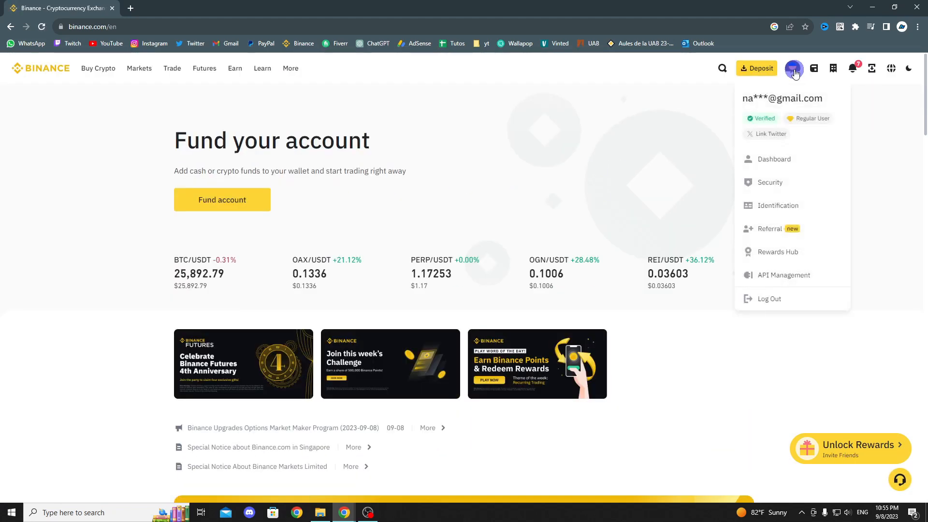
{"action": "left_click", "coordinate": [773, 158]}
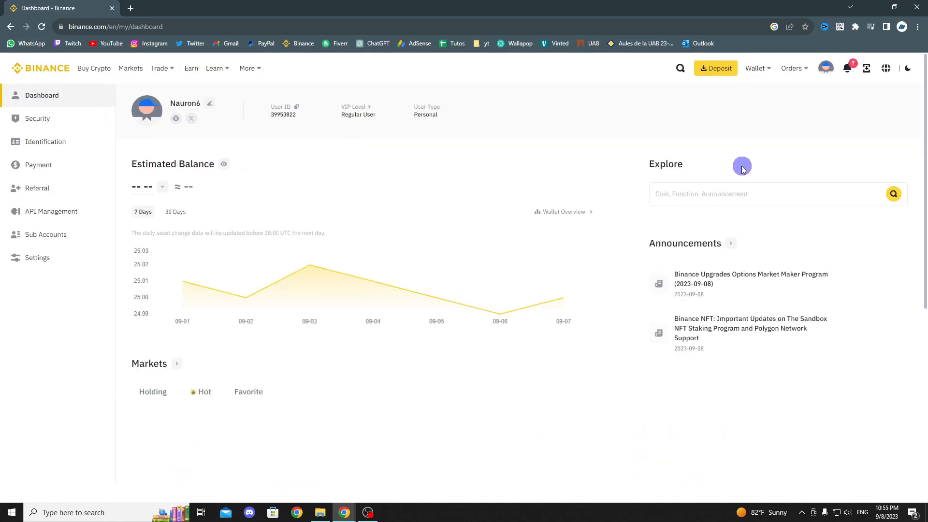
- Open the Funding Wallet from the Wallet menu, showing a 5 USDT balance
{"action": "left_click", "coordinate": [757, 68]}
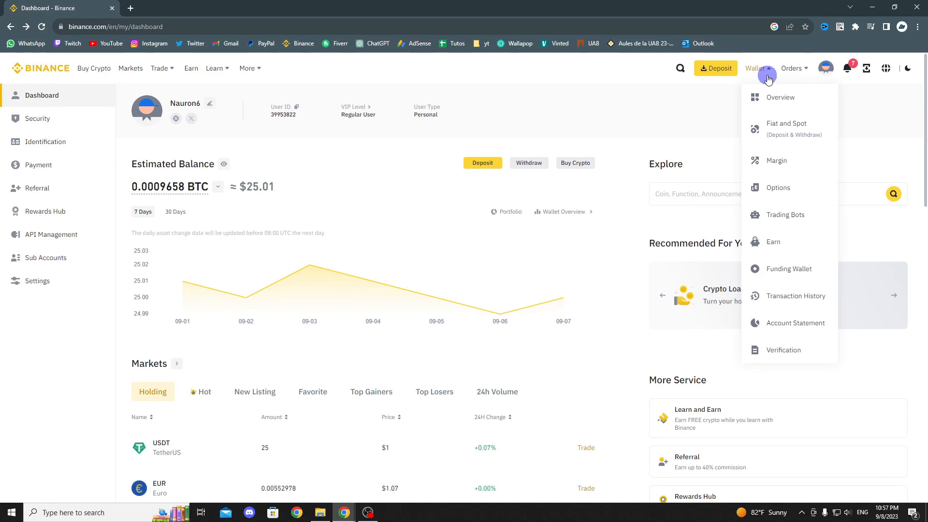
{"action": "left_click", "coordinate": [788, 269]}
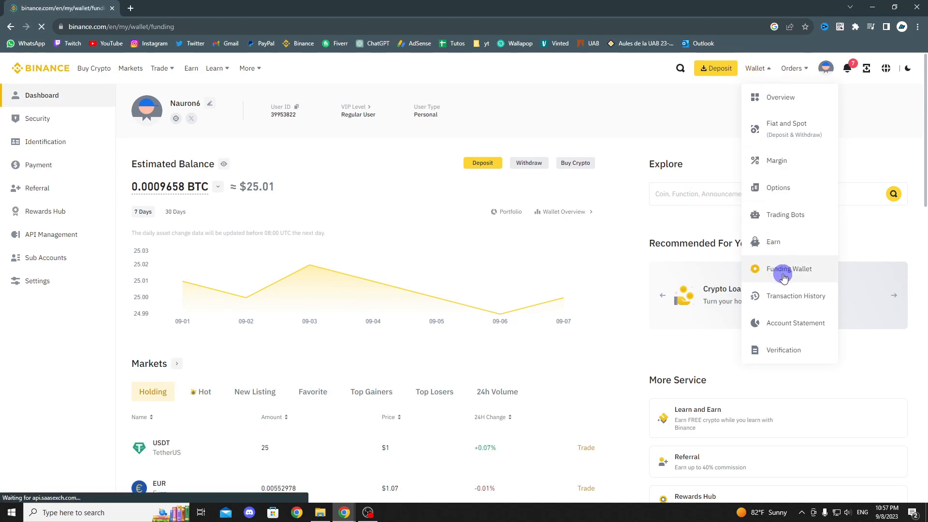
{"action": "left_click", "coordinate": [789, 269]}
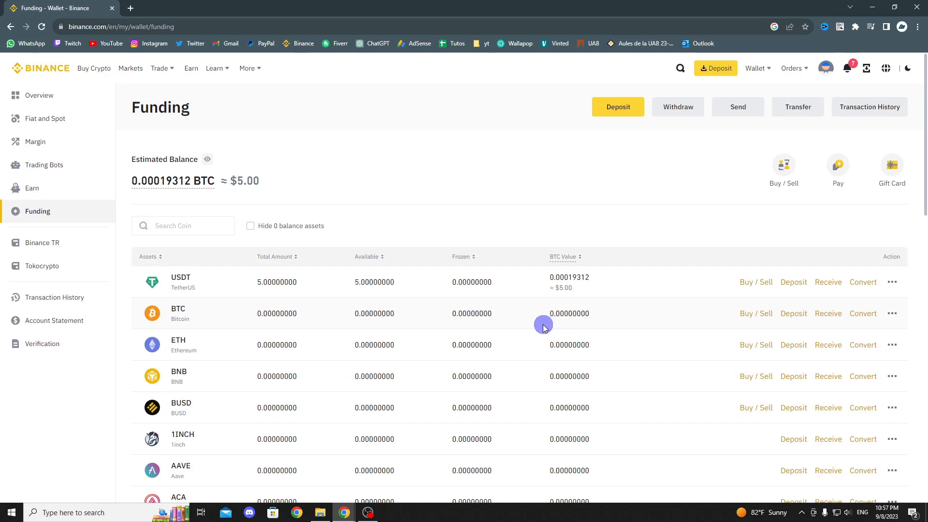
{"action": "mouse_move", "coordinate": [369, 283]}
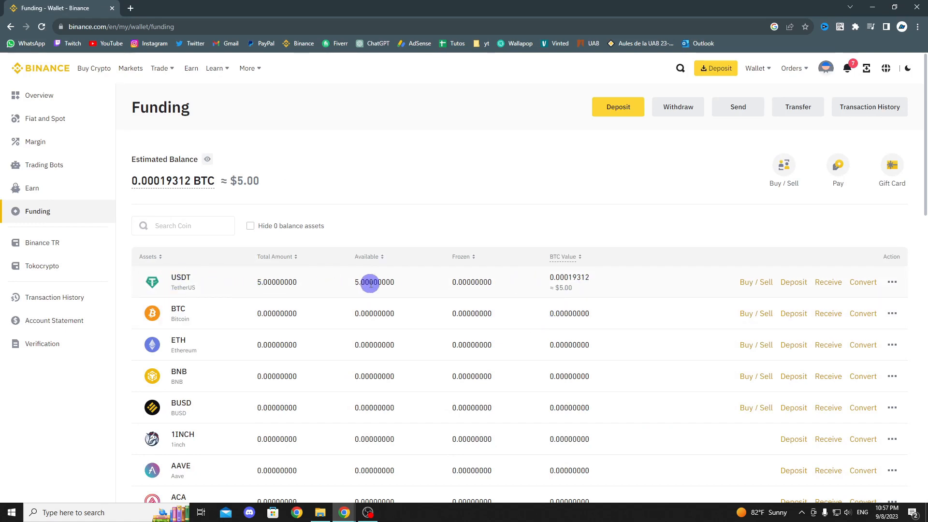
{"action": "mouse_move", "coordinate": [797, 107]}
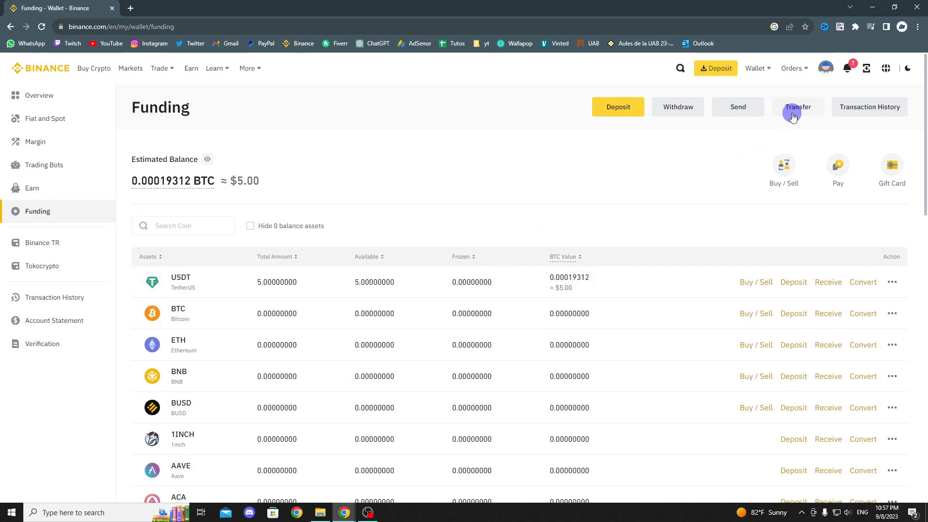
- Transfer the full 5 USDT from Funding to the Fiat and Spot wallet
{"action": "left_click", "coordinate": [797, 107]}
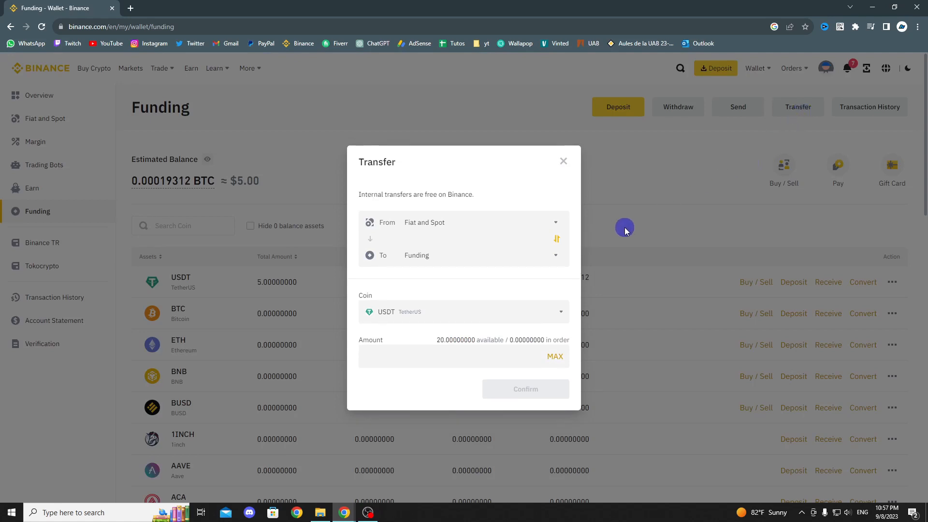
{"action": "left_click", "coordinate": [556, 238]}
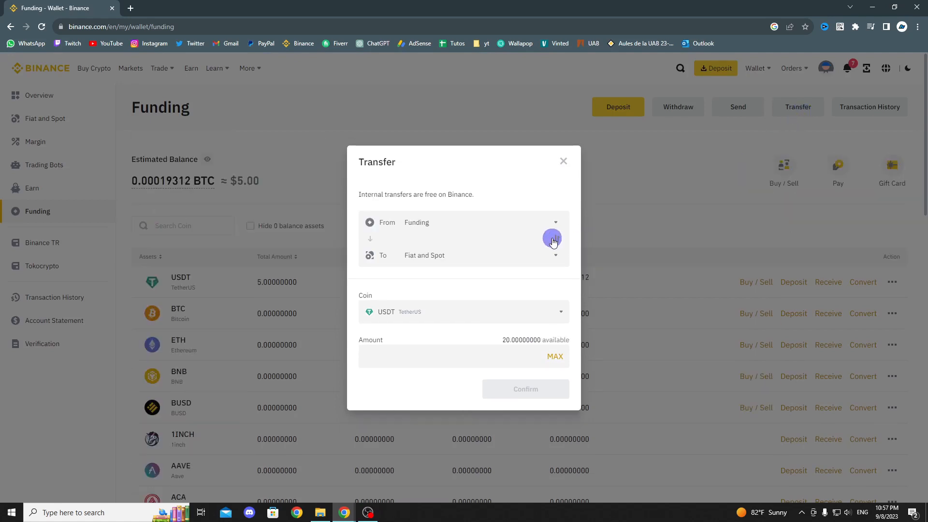
{"action": "left_click", "coordinate": [551, 237]}
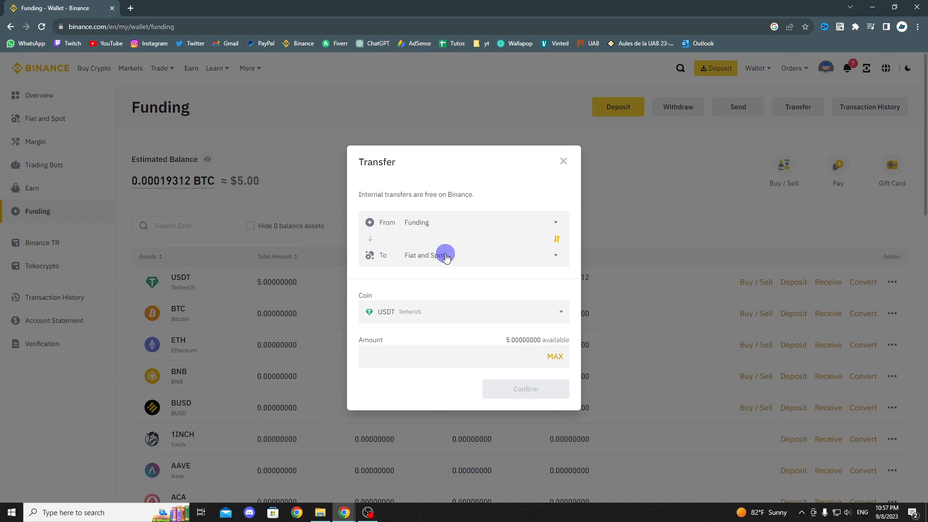
{"action": "left_click", "coordinate": [554, 356]}
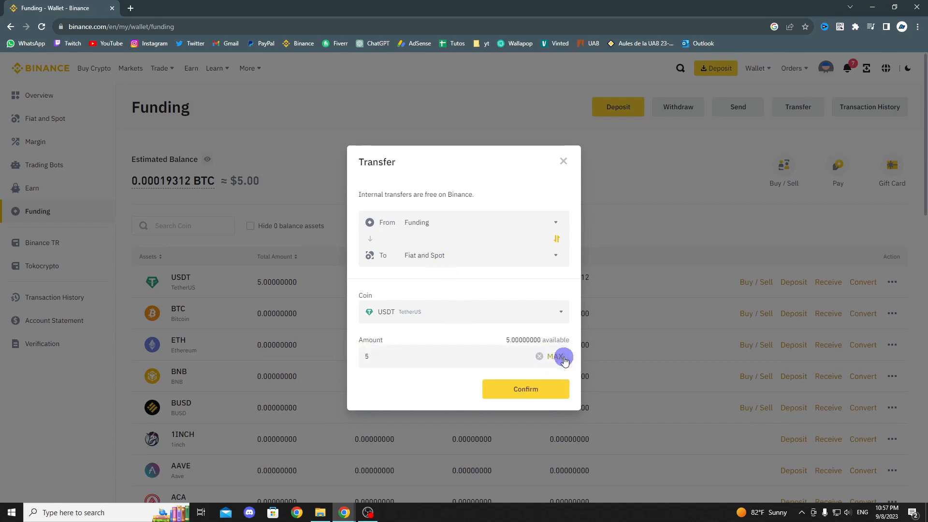
{"action": "left_click", "coordinate": [525, 388]}
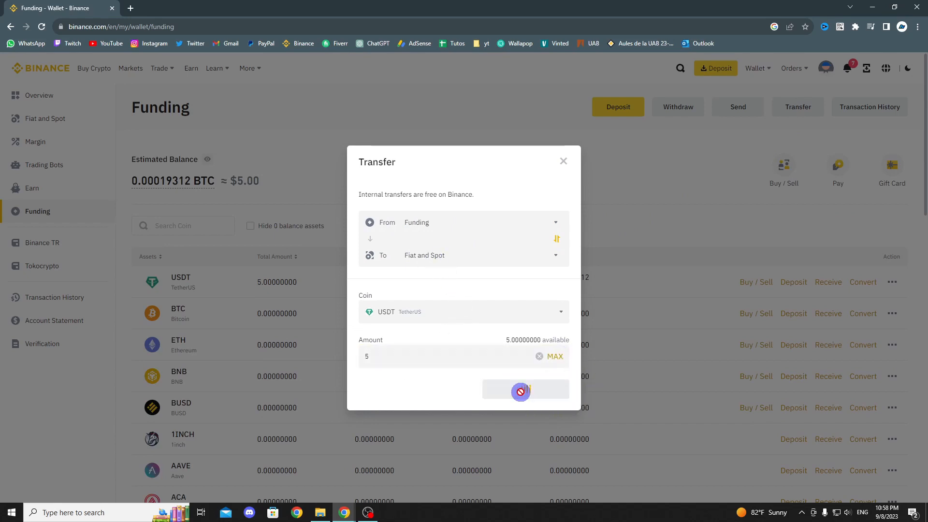
{"action": "left_click", "coordinate": [523, 390]}
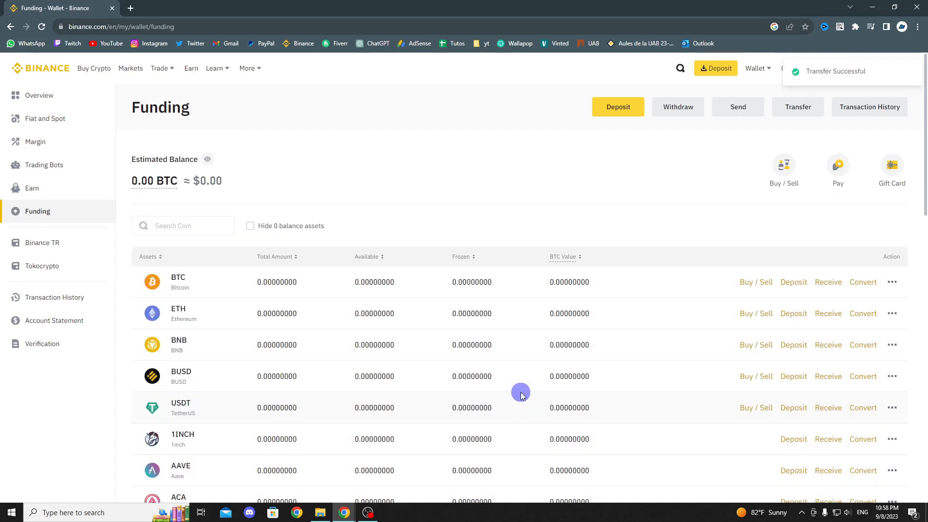
{"action": "mouse_move", "coordinate": [68, 125]}
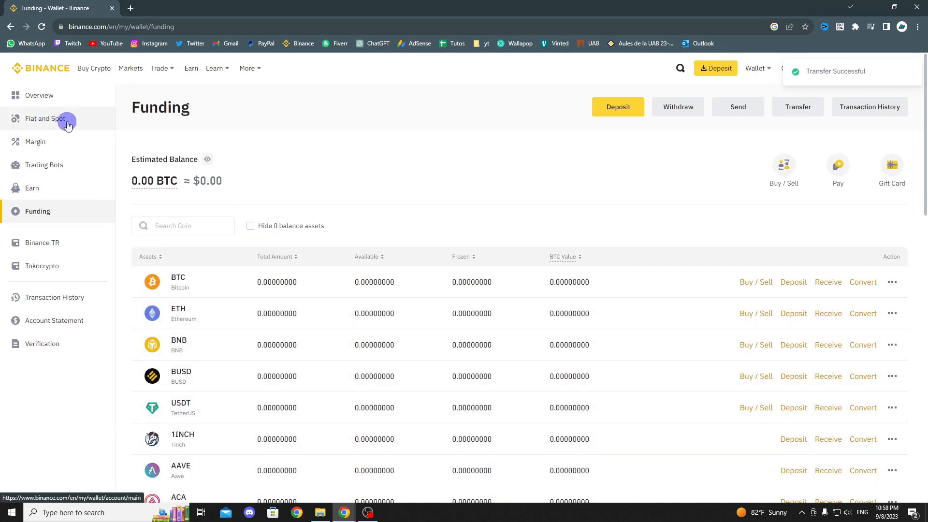
- Open the Fiat and Spot wallet and start converting the USDT balance
{"action": "left_click", "coordinate": [44, 119]}
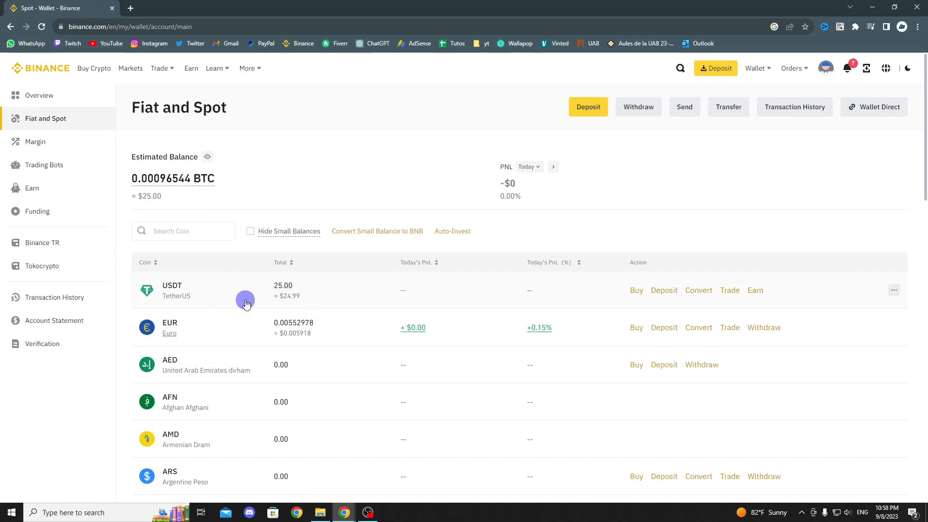
{"action": "mouse_move", "coordinate": [313, 267]}
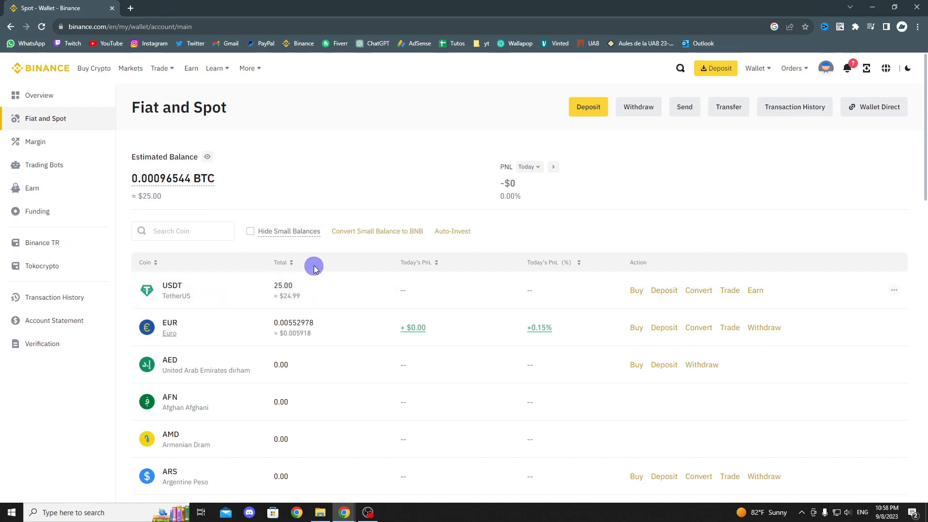
{"action": "mouse_move", "coordinate": [514, 258]}
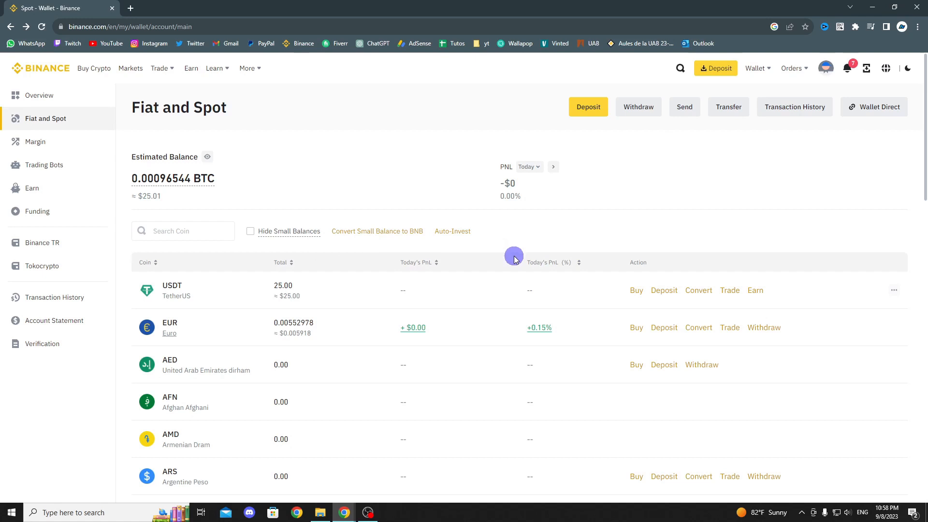
{"action": "mouse_move", "coordinate": [699, 290]}
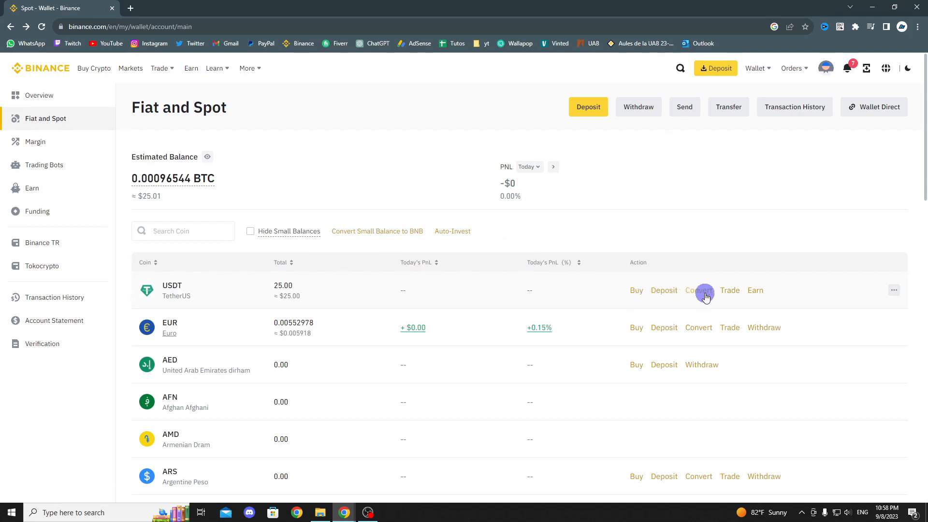
{"action": "left_click", "coordinate": [698, 289]}
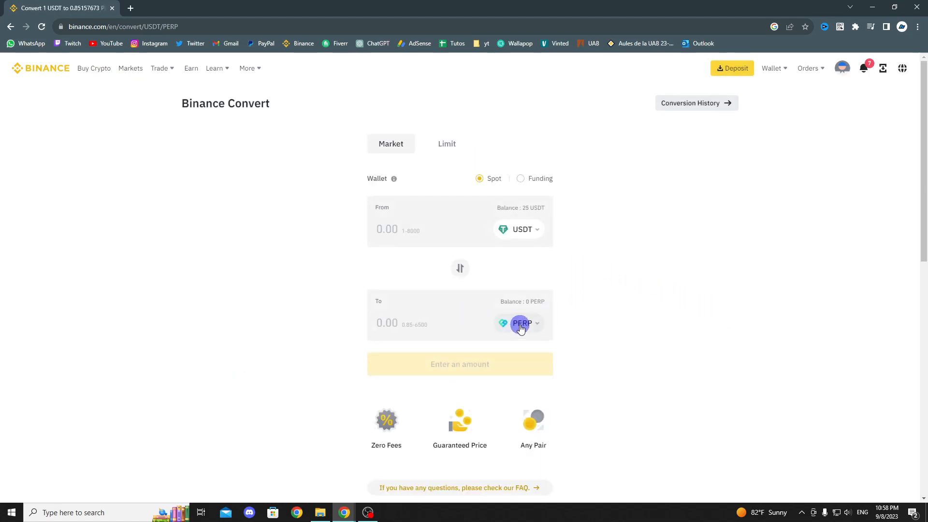
- Set EUR as the currency to convert USDT into
{"action": "left_click", "coordinate": [521, 323]}
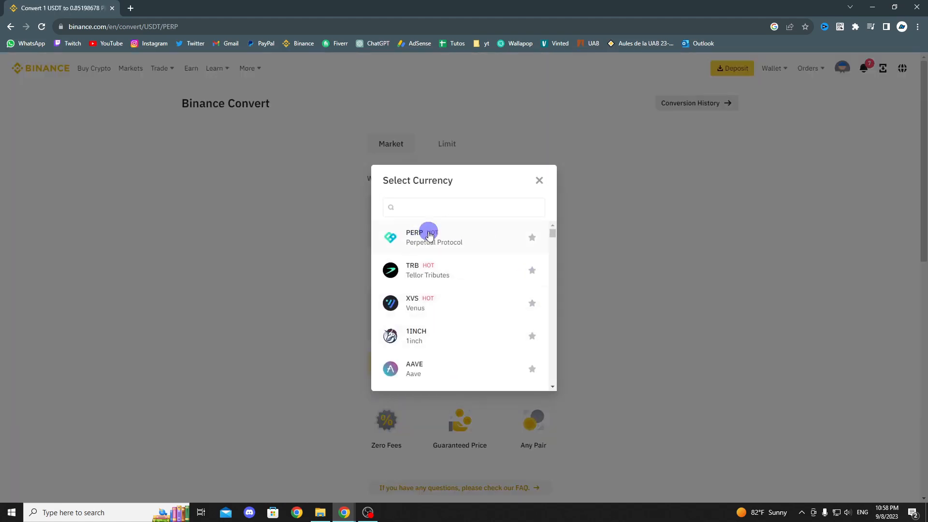
{"action": "type", "text": "eur"}
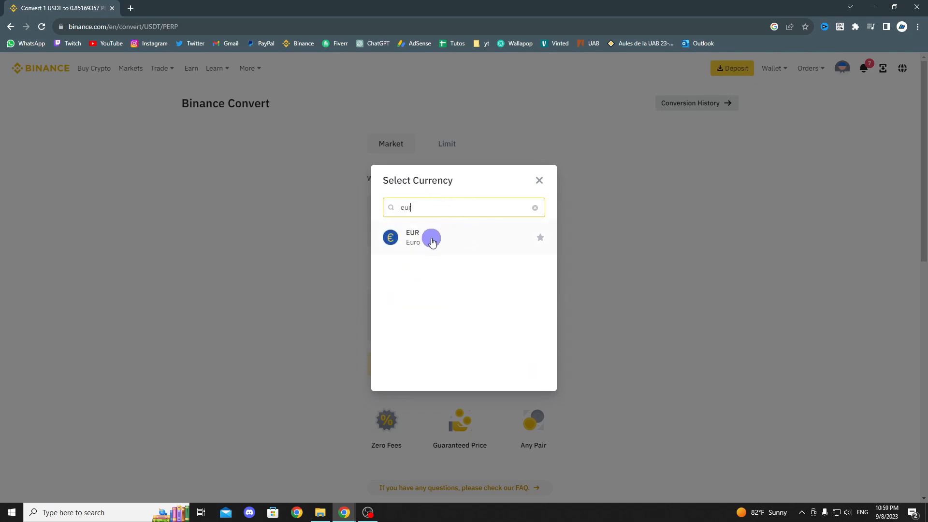
{"action": "left_click", "coordinate": [412, 236]}
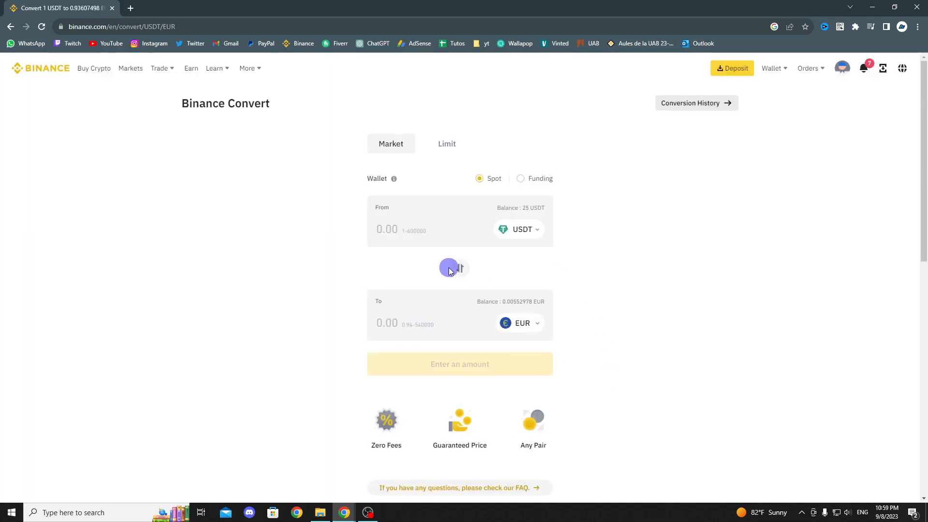
{"action": "left_click", "coordinate": [414, 230]}
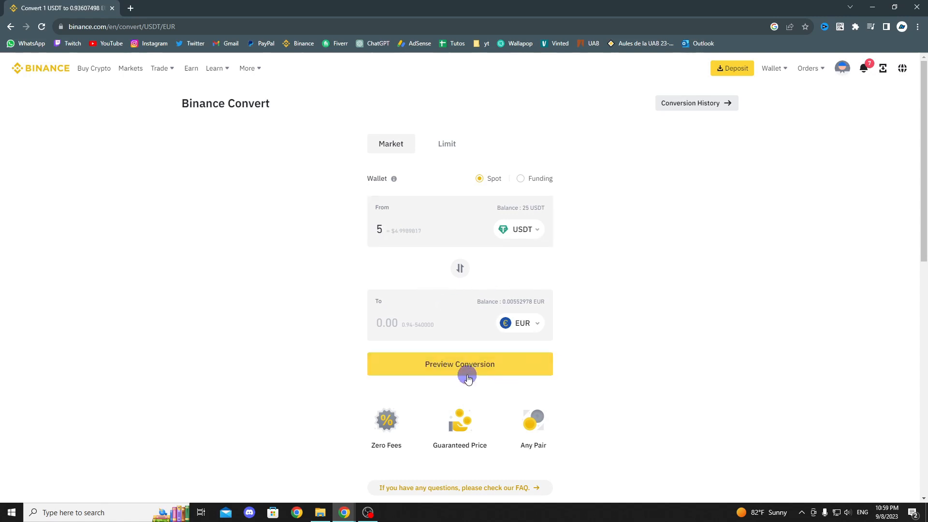
- Convert 5 USDT into about 4.66 EUR and dismiss the success message
{"action": "left_click", "coordinate": [459, 364]}
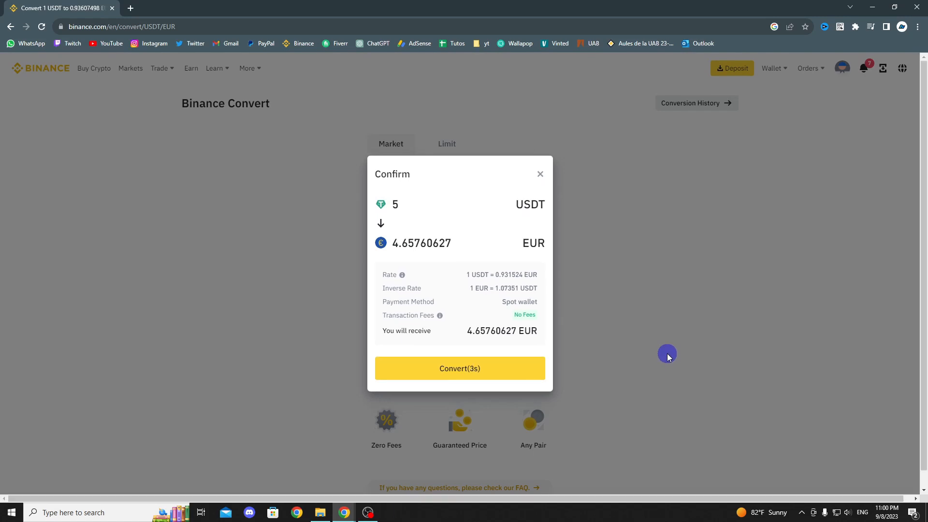
{"action": "left_click", "coordinate": [459, 368]}
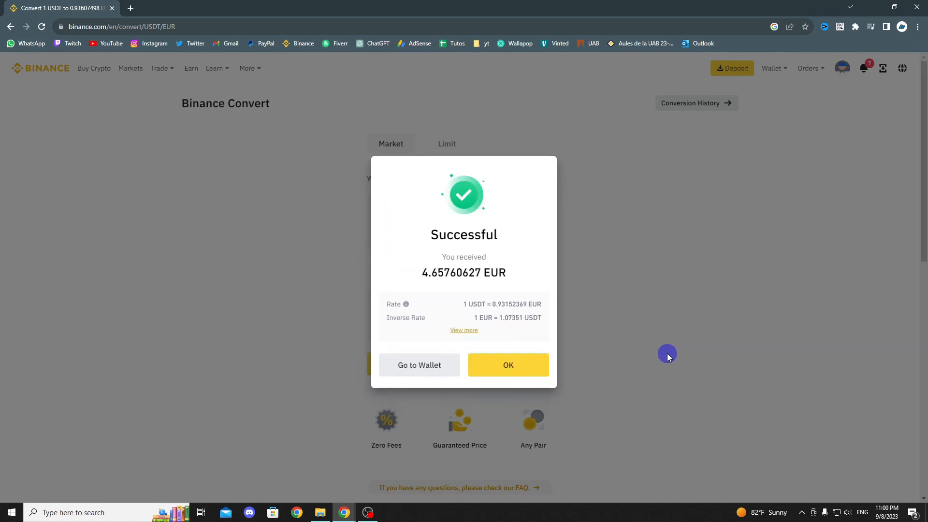
{"action": "mouse_move", "coordinate": [508, 364]}
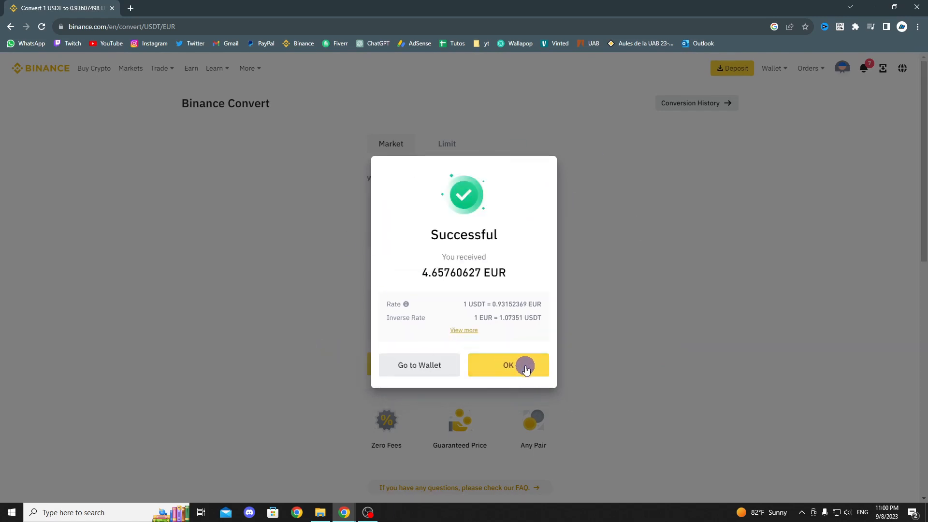
{"action": "left_click", "coordinate": [508, 364]}
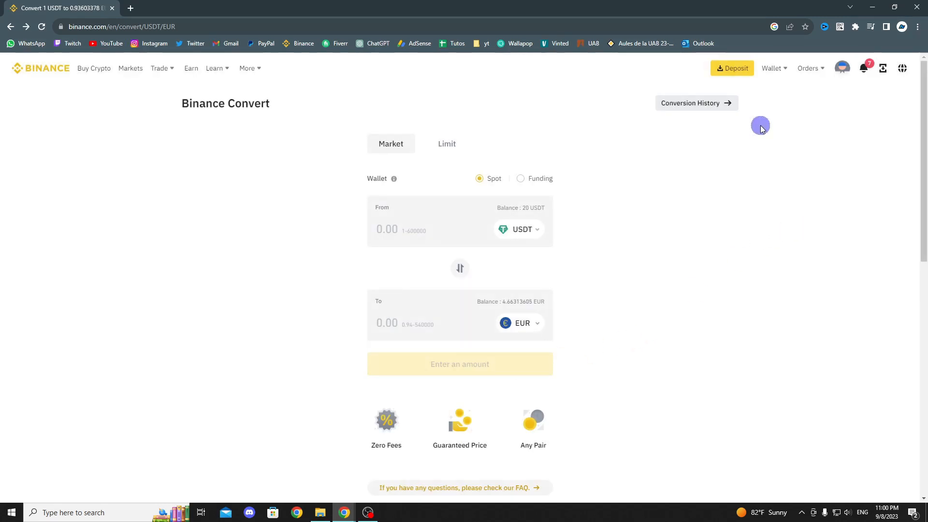
- Start a EUR withdrawal from Fiat and Spot using Bank Card (Visa)
{"action": "left_click", "coordinate": [771, 68]}
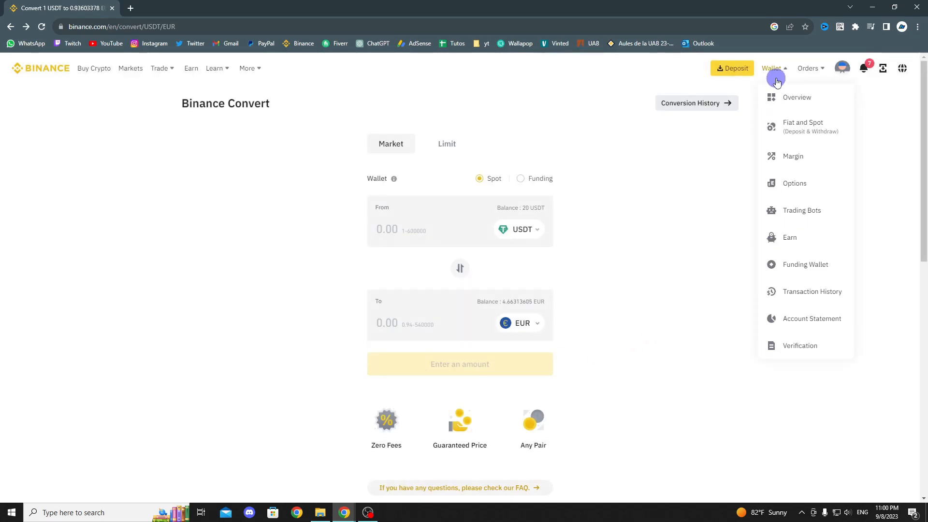
{"action": "left_click", "coordinate": [796, 97]}
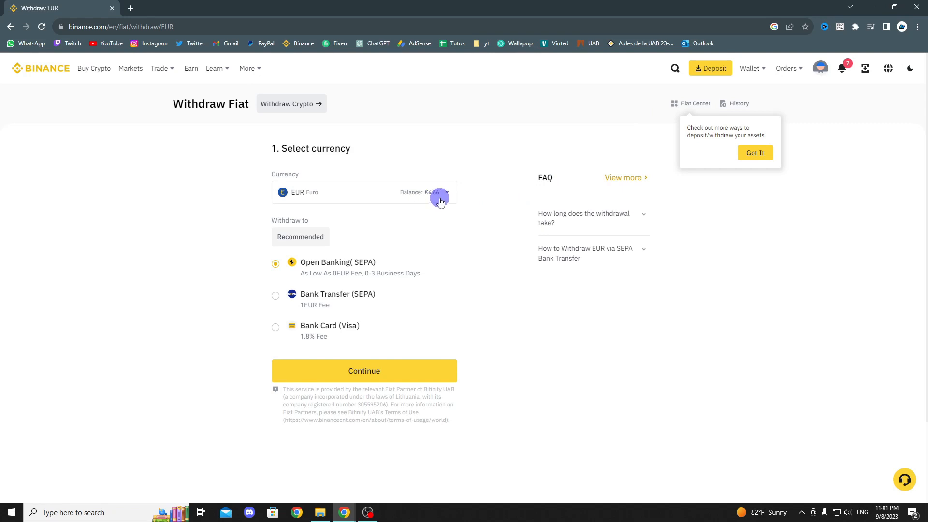
{"action": "mouse_move", "coordinate": [486, 247]}
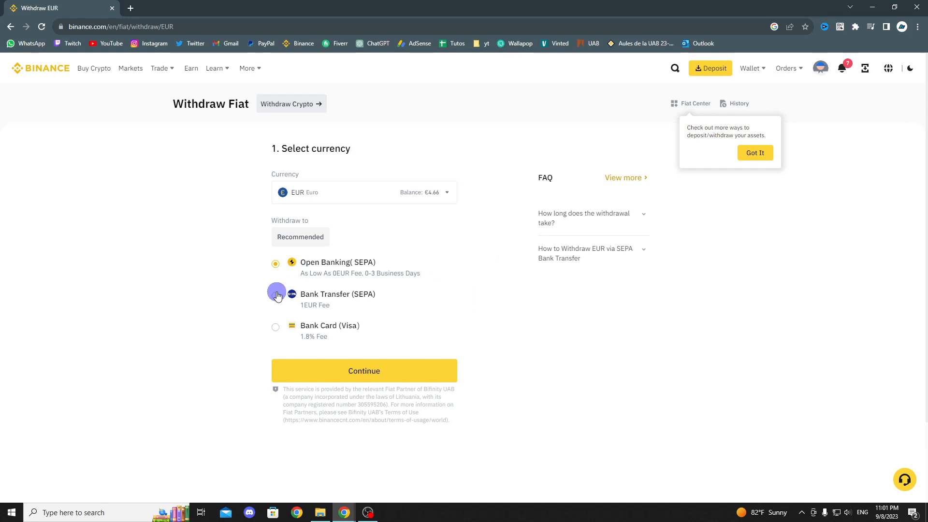
{"action": "left_click", "coordinate": [275, 326]}
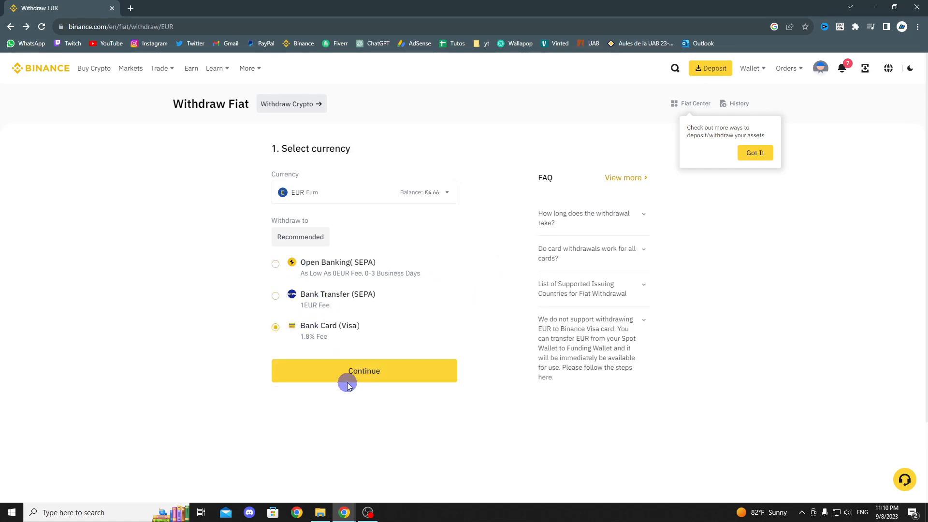
{"action": "left_click", "coordinate": [364, 370]}
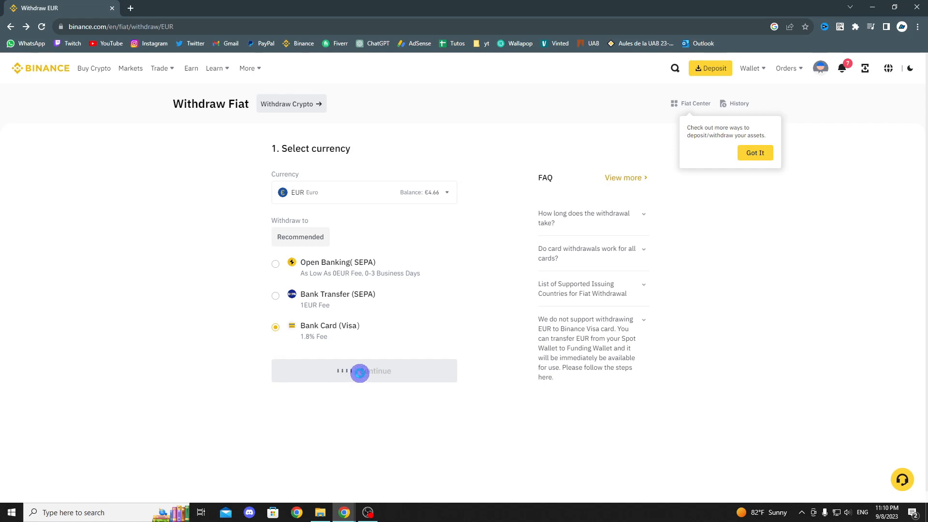
- Begin entering the withdrawal amount, which triggers the 10 EUR minimum warning
{"action": "left_click", "coordinate": [364, 371]}
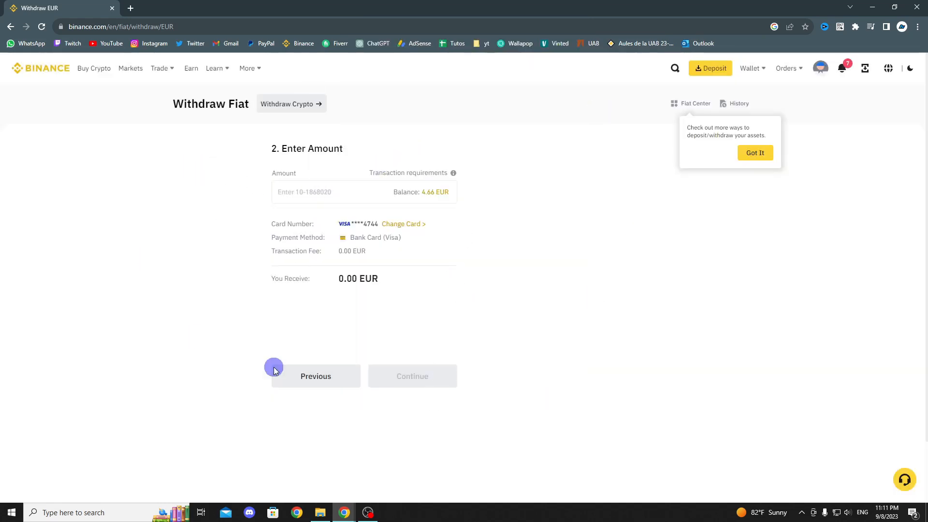
{"action": "type", "text": "4.66"}
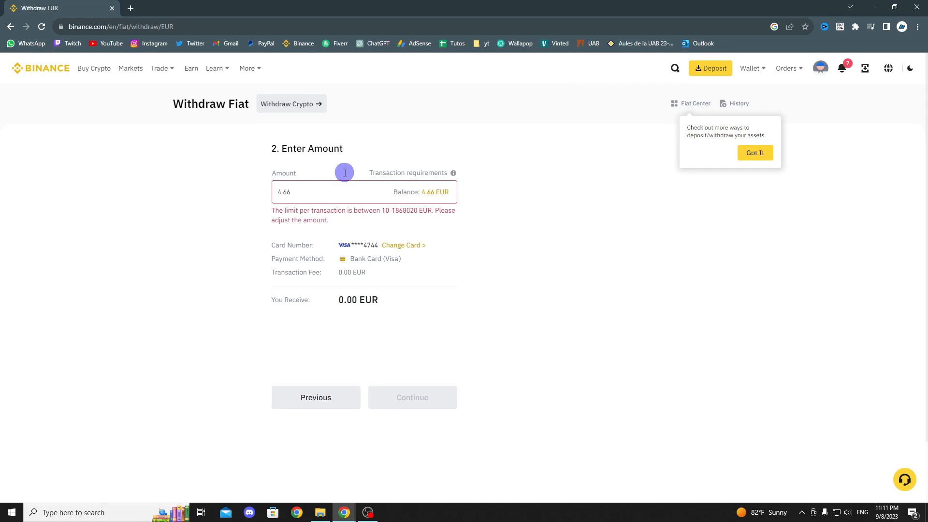
{"action": "type", "text": "9"}
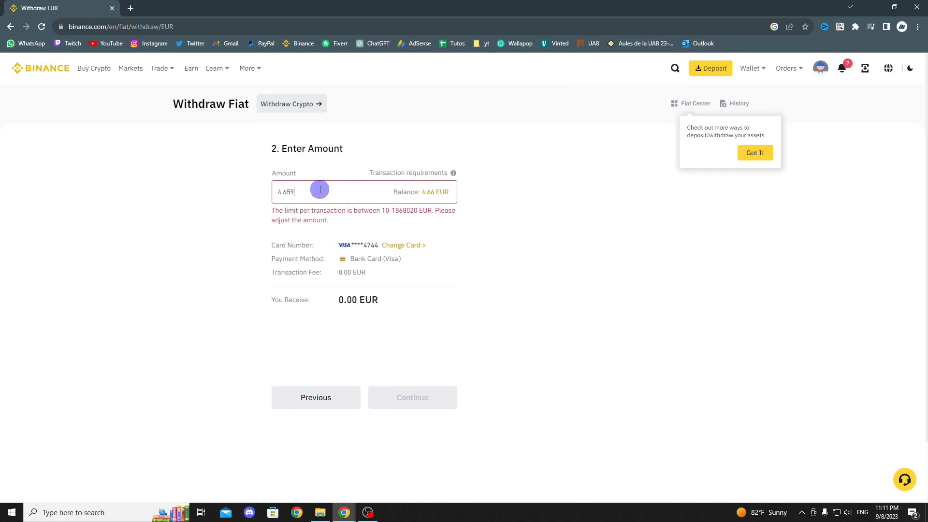
{"action": "left_click", "coordinate": [755, 153]}
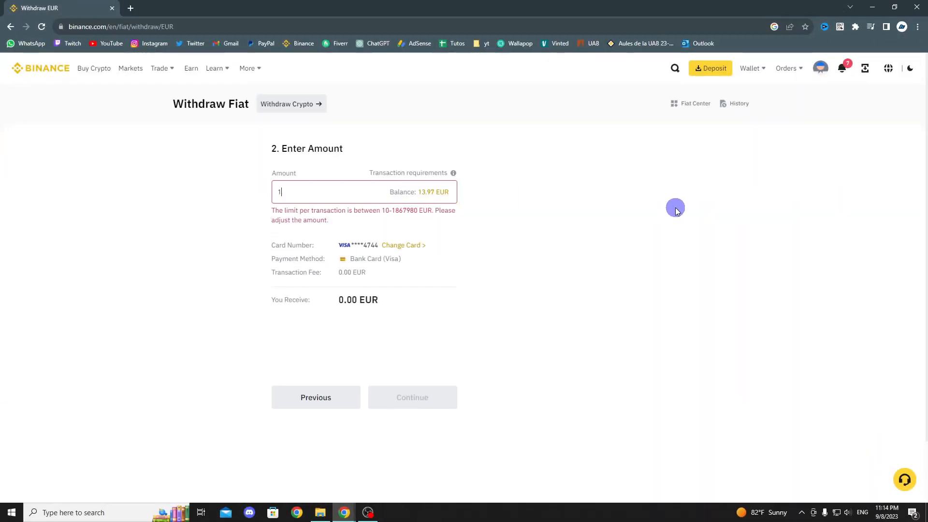
- Confirm a 10 EUR Visa withdrawal, receiving 9.82 EUR after fees
{"action": "type", "text": "0"}
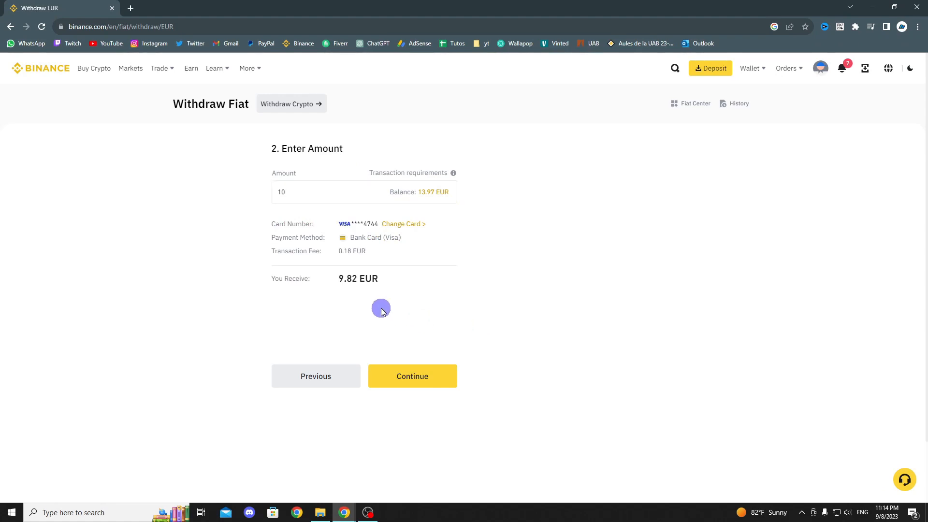
{"action": "mouse_move", "coordinate": [658, 396]}
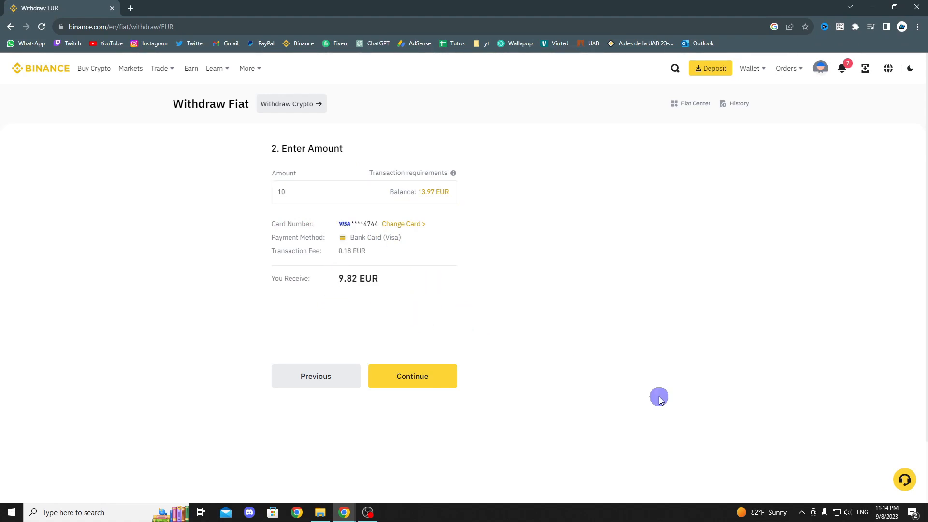
{"action": "left_click", "coordinate": [412, 376]}
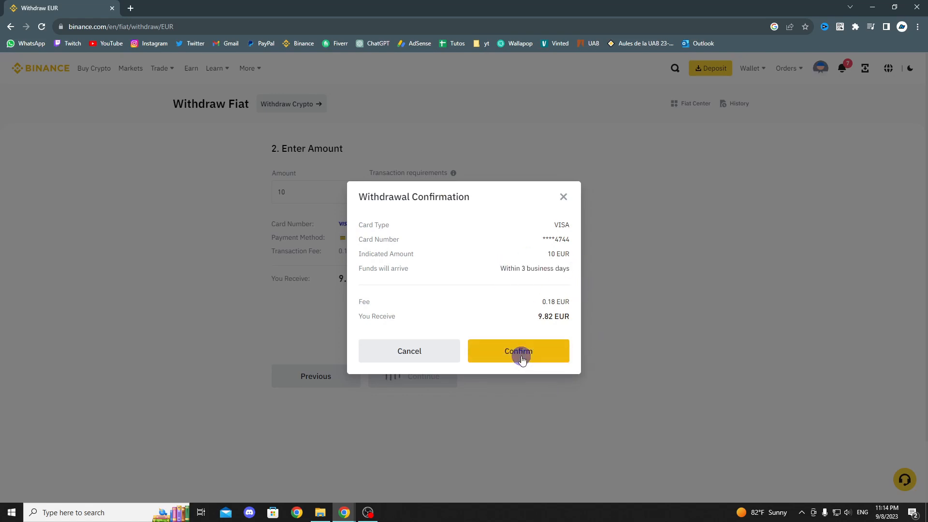
{"action": "left_click", "coordinate": [517, 350]}
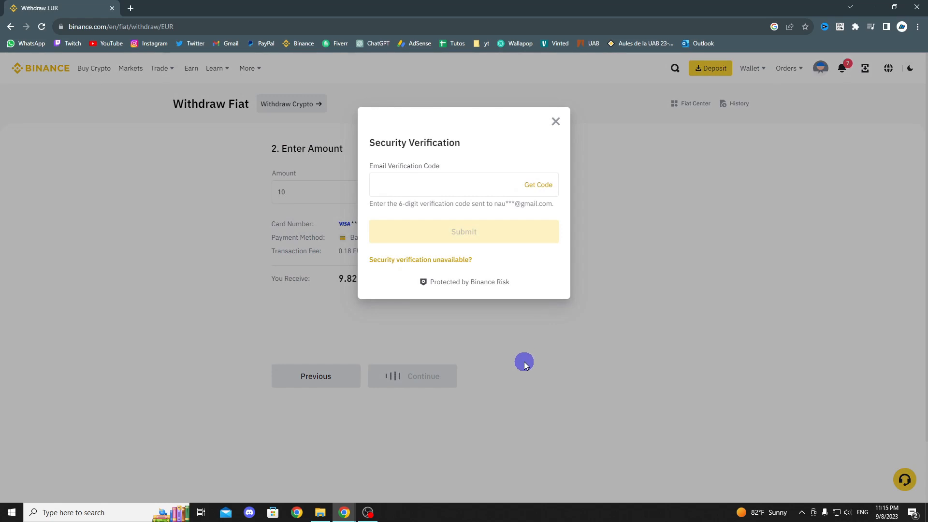
{"action": "left_click", "coordinate": [537, 184]}
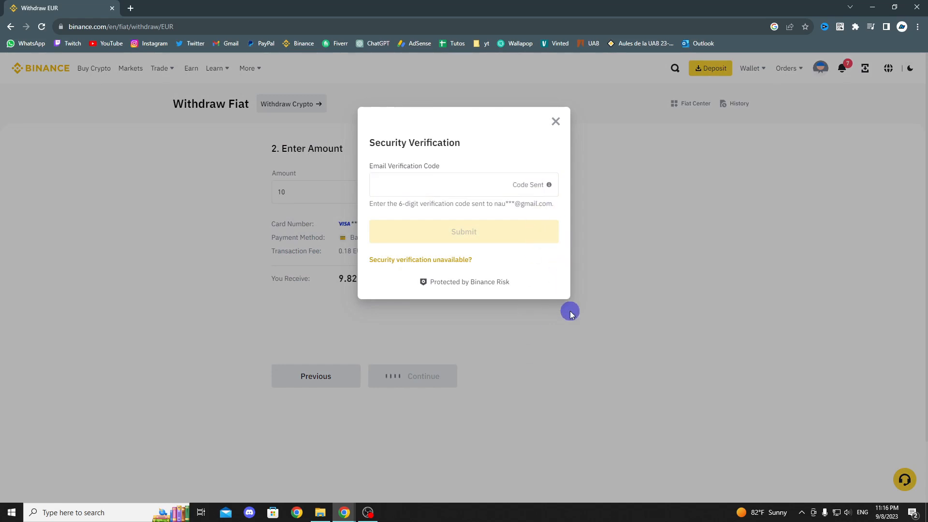
{"action": "mouse_move", "coordinate": [475, 203]}
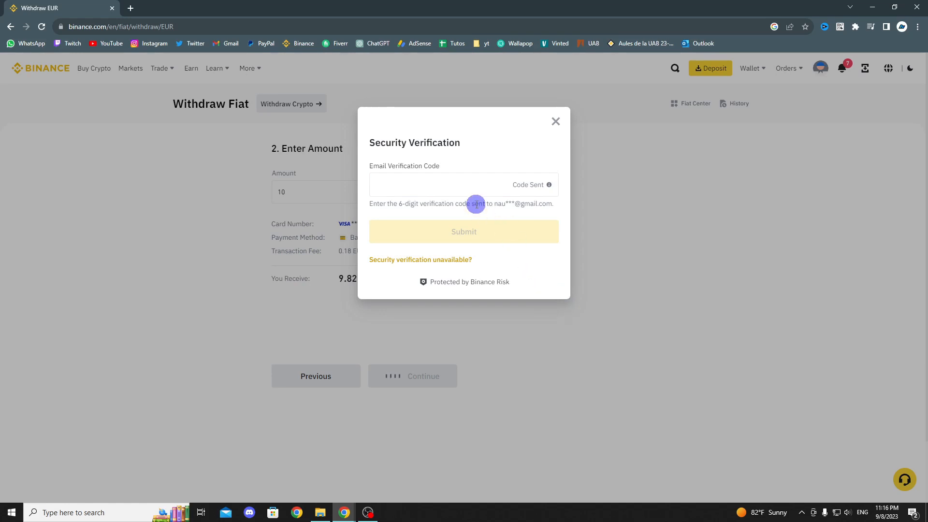
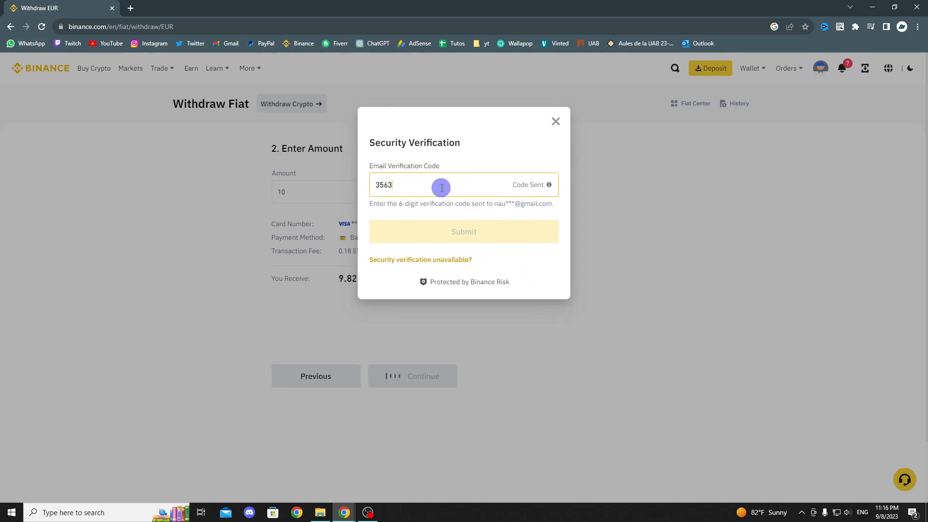
{"action": "left_click", "coordinate": [464, 232]}
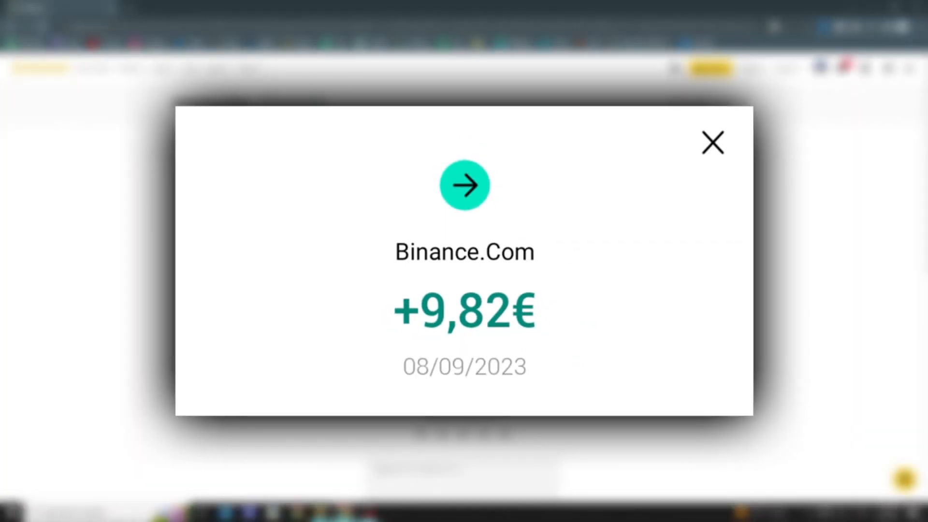
- Confirm the withdrawal order paying out 9.82 EUR and highlight the Withdrawal Order Submitted heading
{"action": "left_click", "coordinate": [712, 142]}
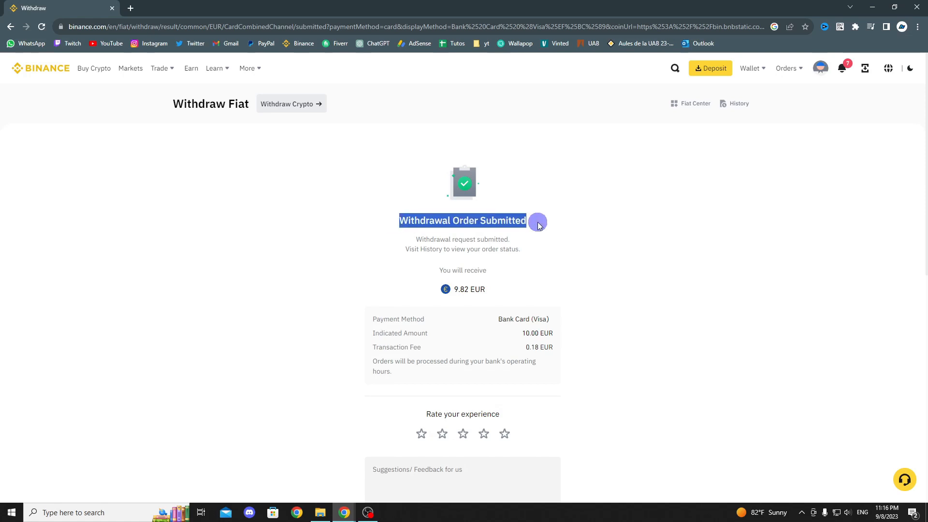
{"action": "double_click", "coordinate": [528, 332]}
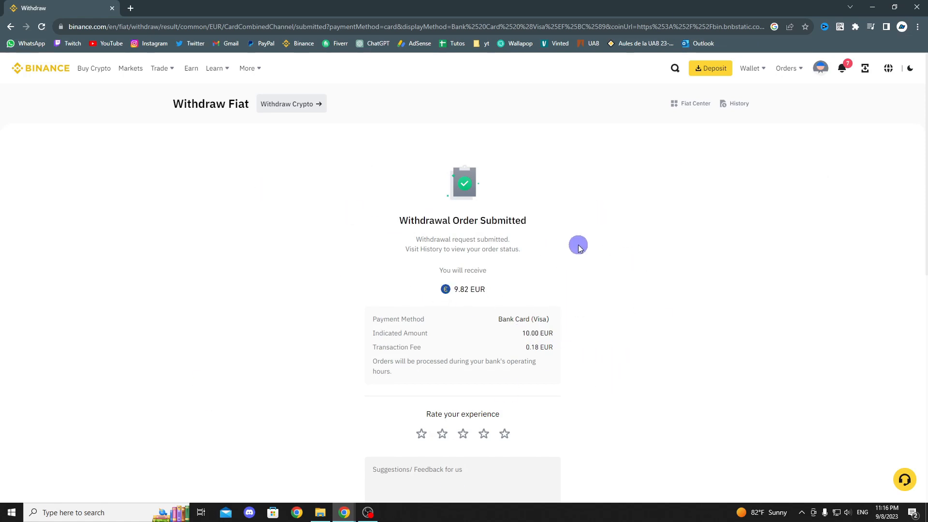
{"action": "mouse_move", "coordinate": [632, 323]}
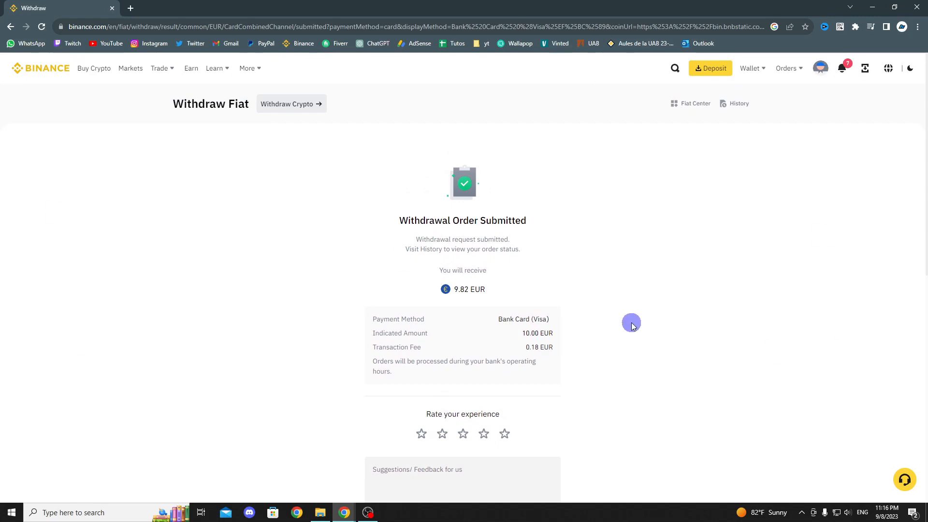
{"action": "mouse_move", "coordinate": [719, 373]}
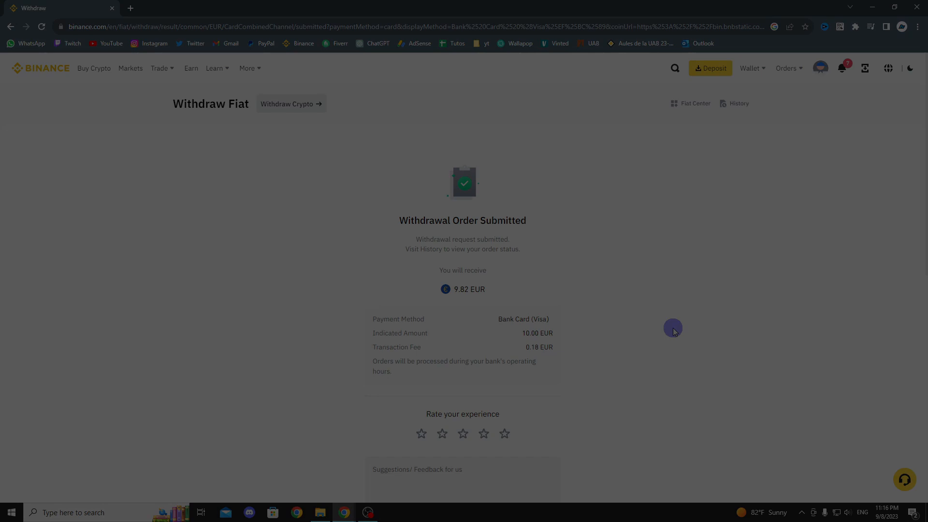
{"action": "mouse_move", "coordinate": [661, 330]}
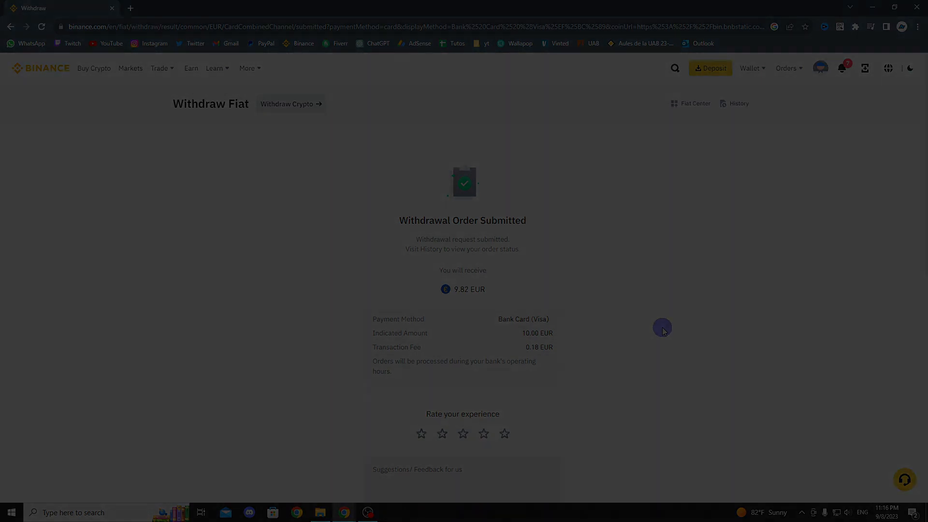